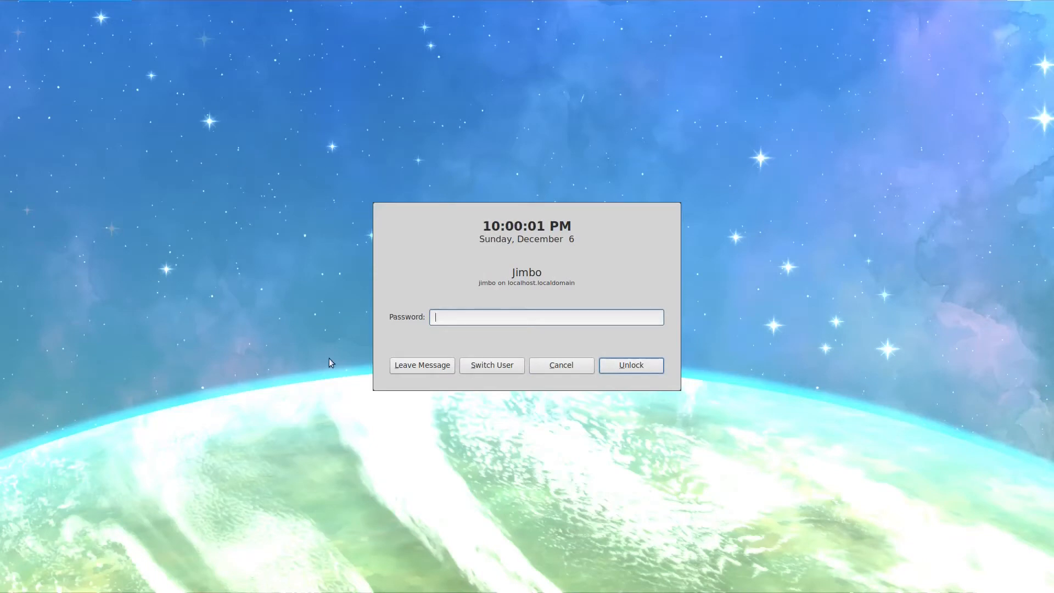
mouse_move(447, 317)
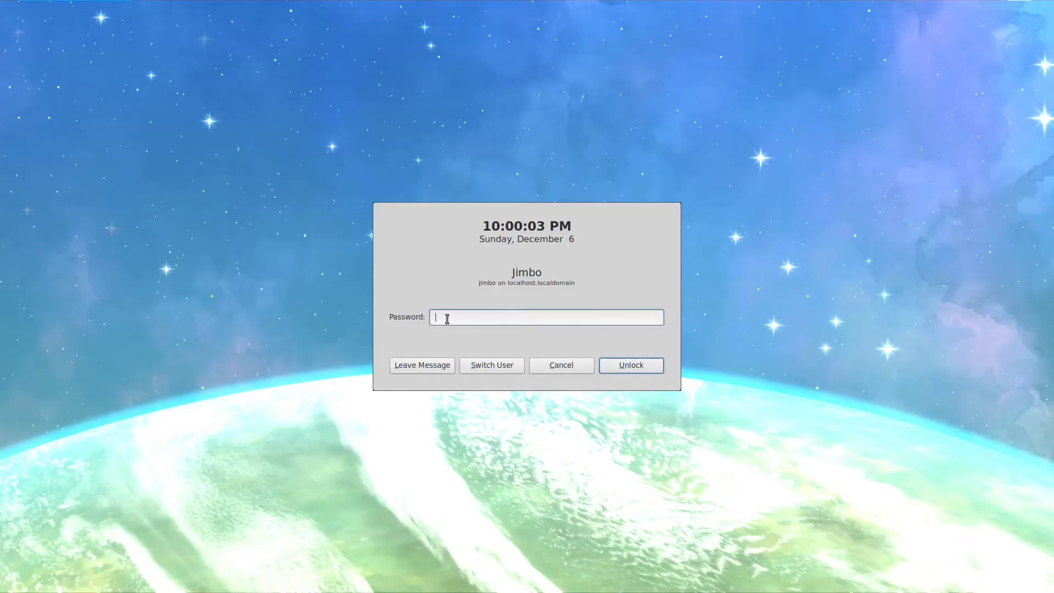
type("•")
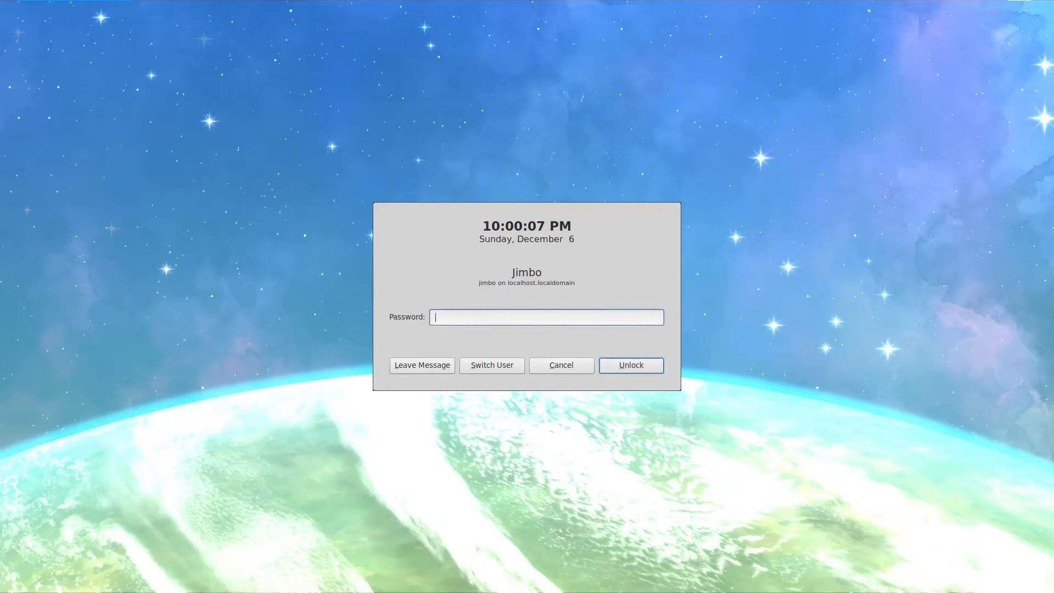
type("password")
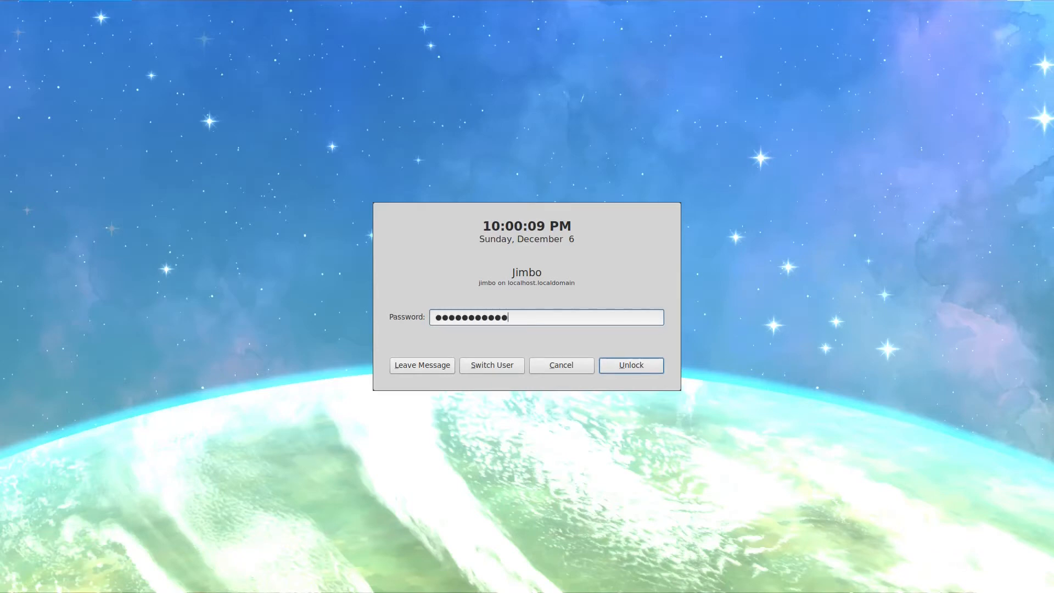
left_click(630, 365)
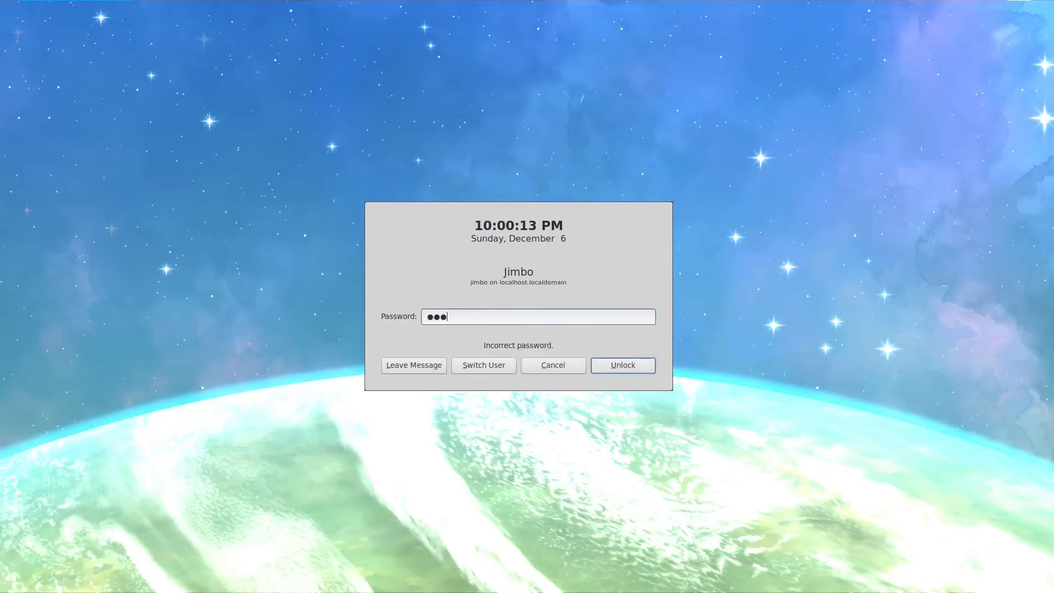
- Unlock the session and launch Screensaver Preferences from System > Preferences > Look and Feel
left_click(621, 364)
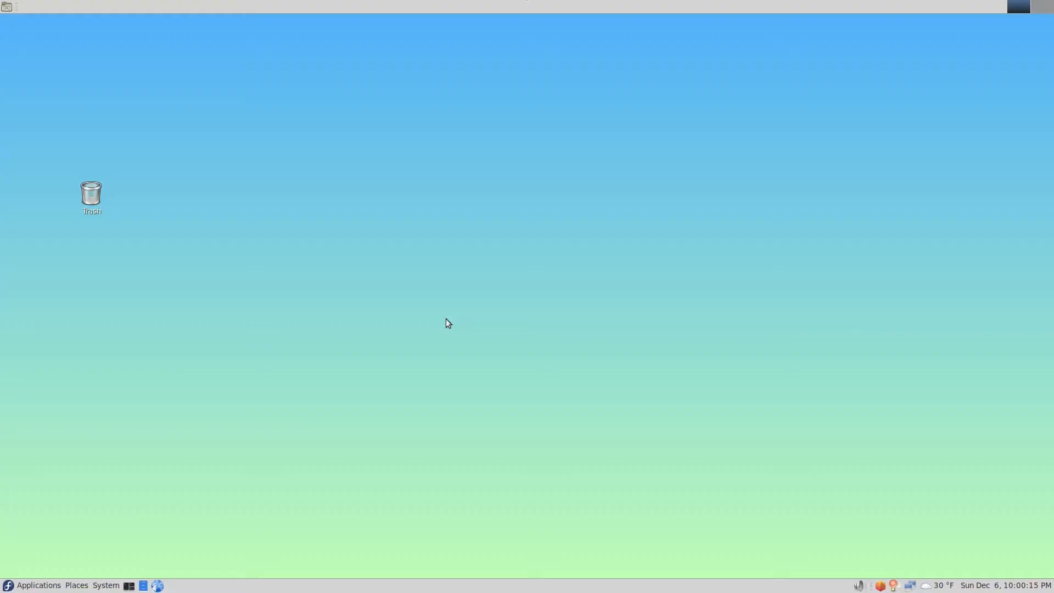
mouse_move(125, 563)
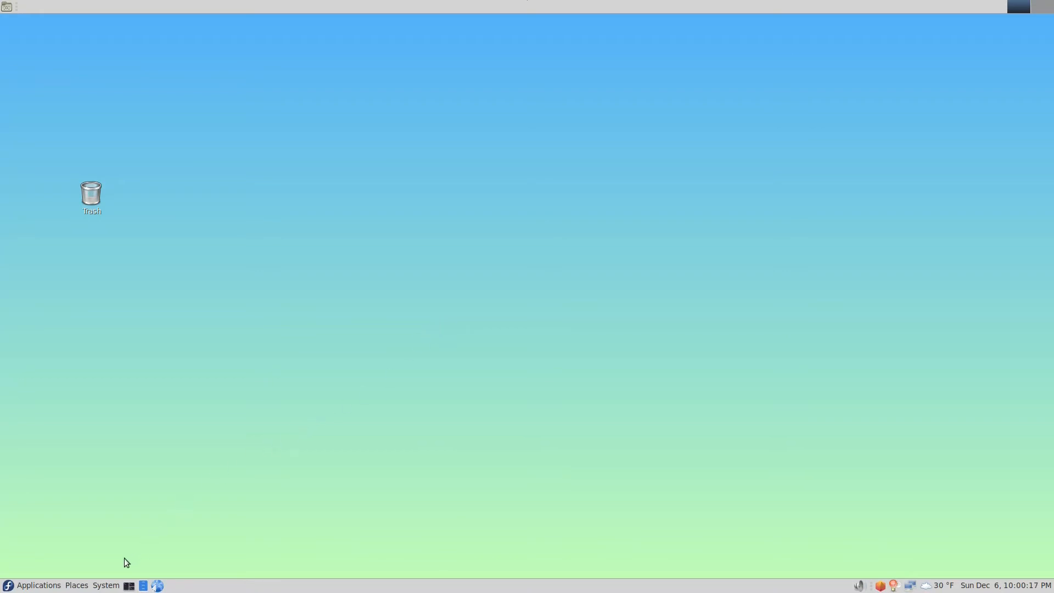
left_click(106, 585)
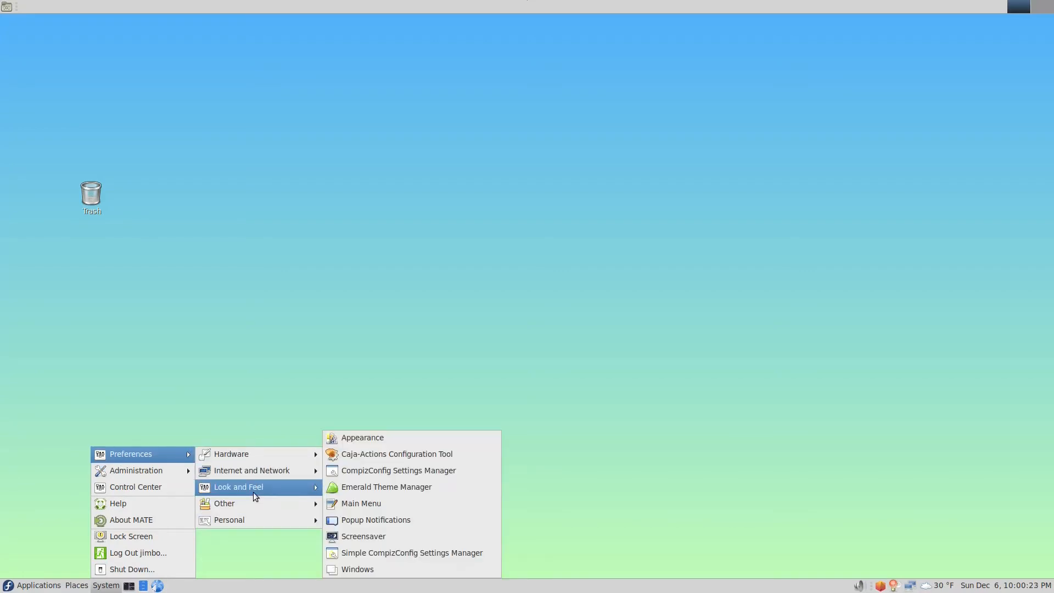
mouse_move(364, 536)
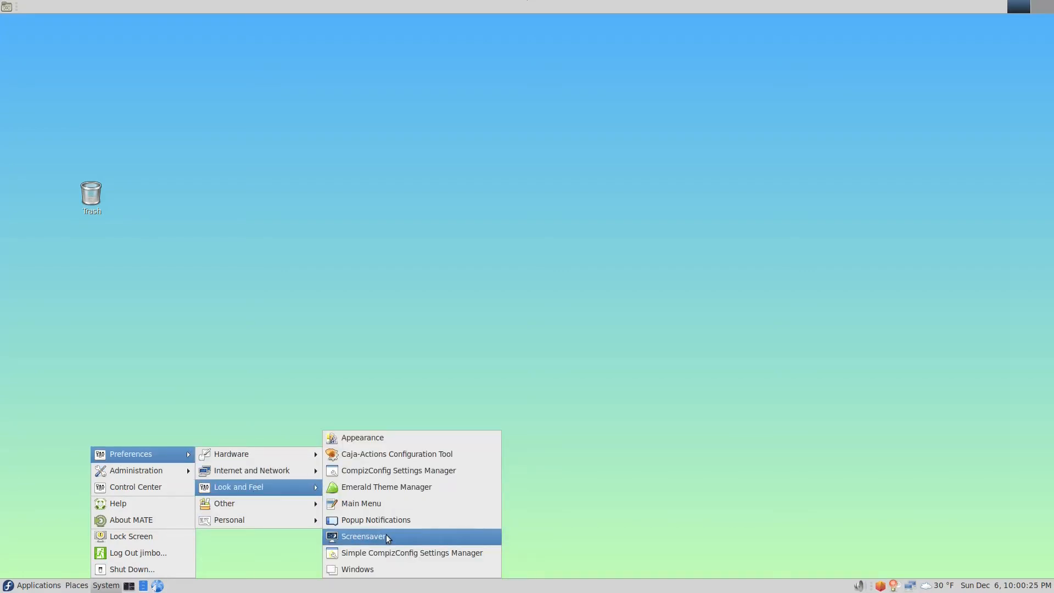
left_click(364, 536)
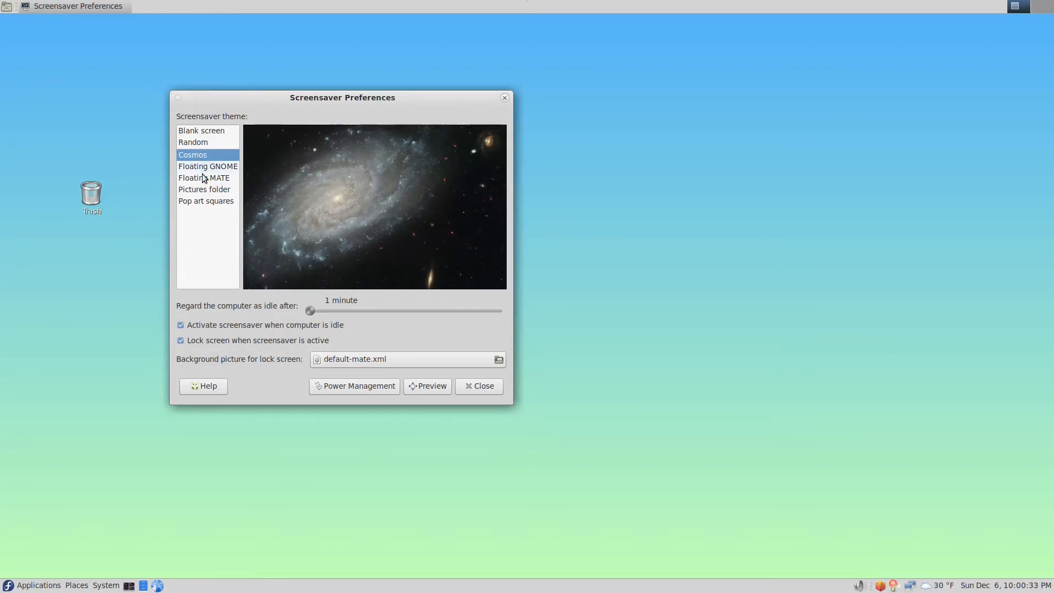
mouse_move(227, 169)
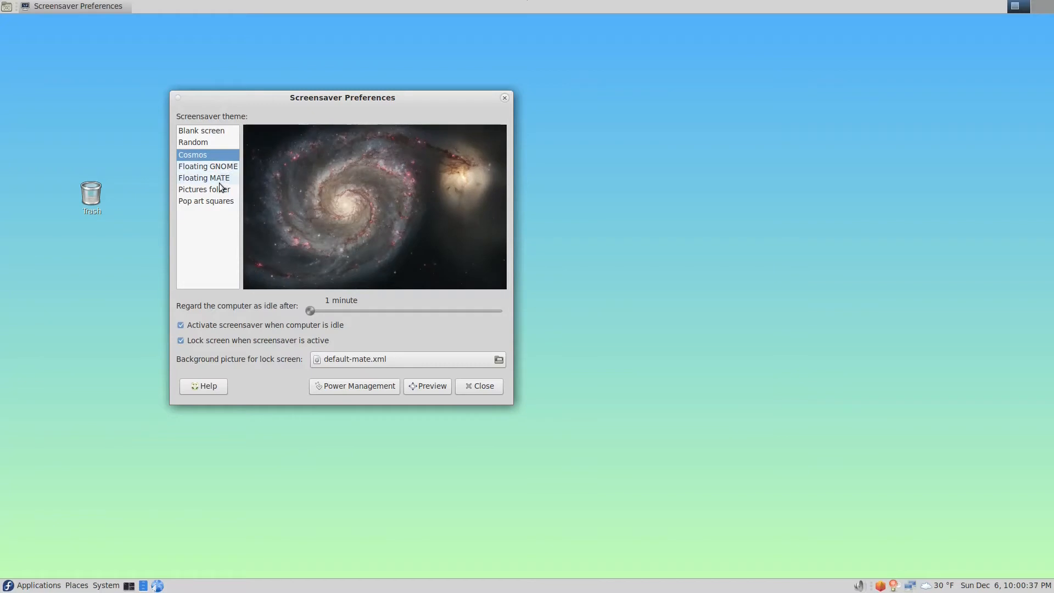
mouse_move(273, 369)
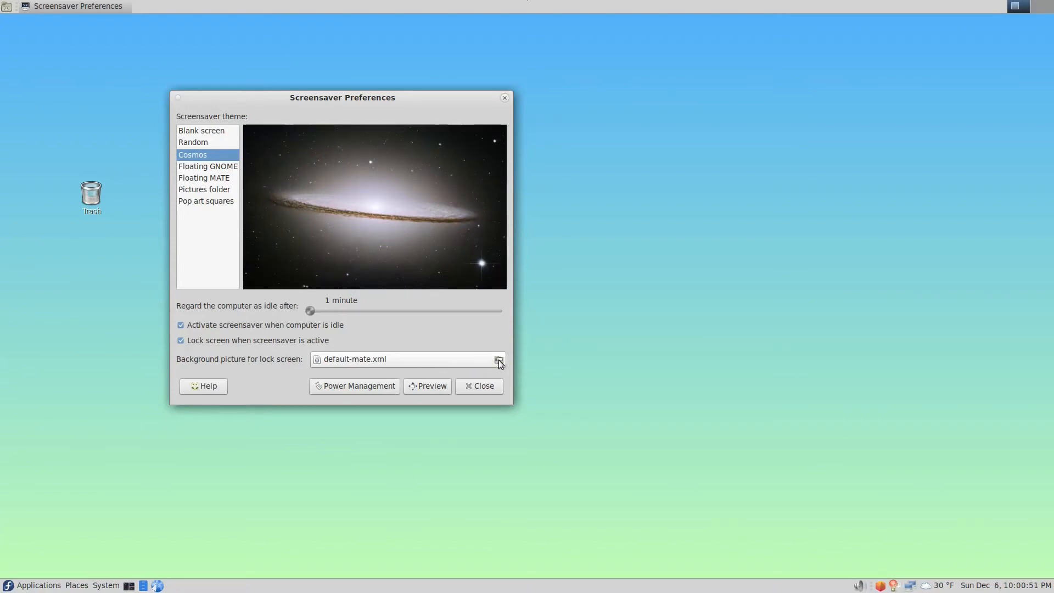
- Browse the lock screen background chooser into the nature folder and select Dune.jpg
left_click(499, 360)
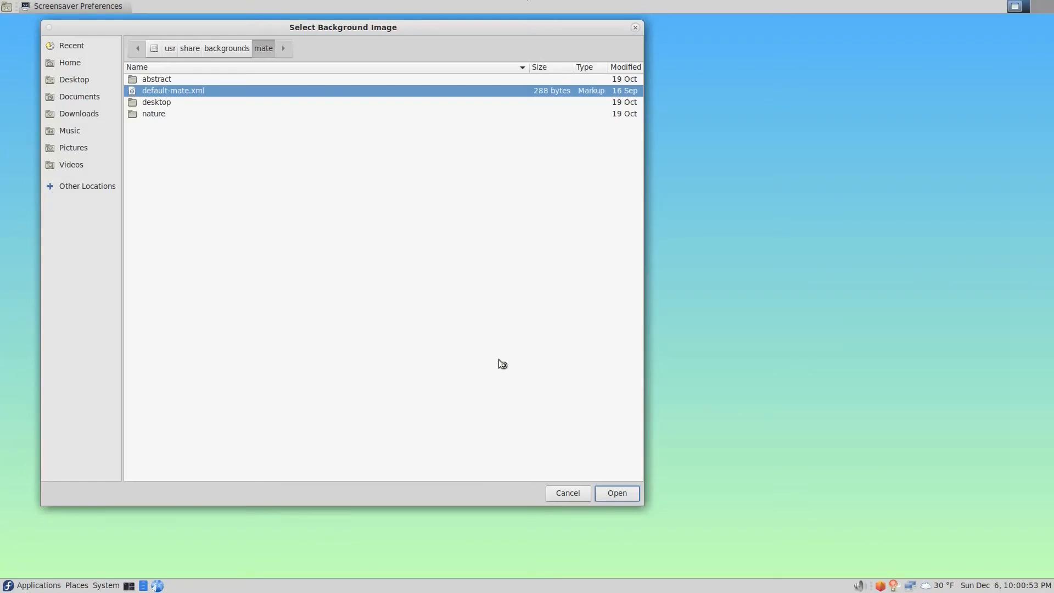
mouse_move(176, 112)
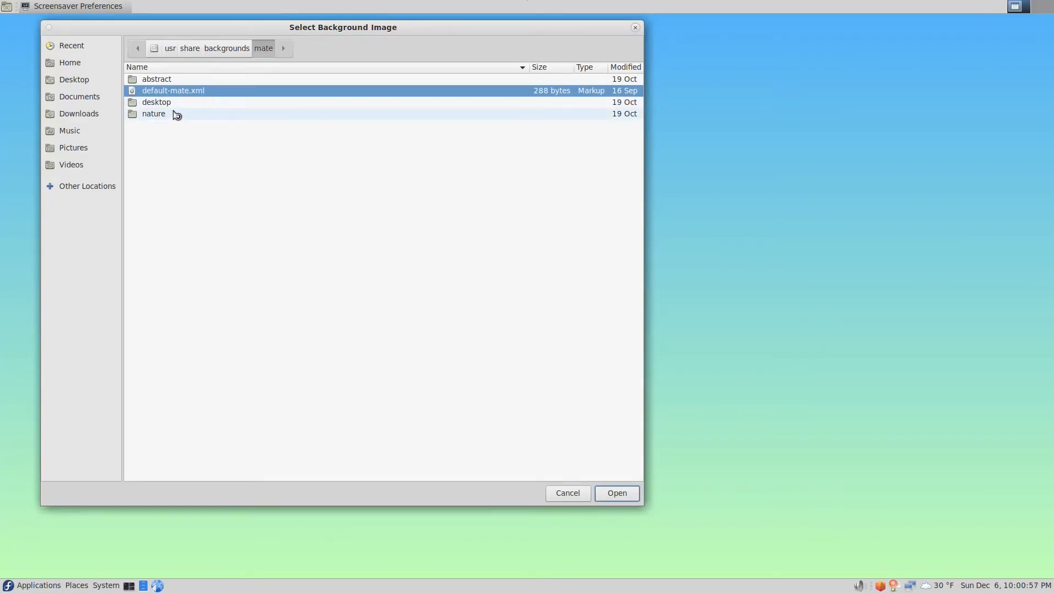
mouse_move(182, 119)
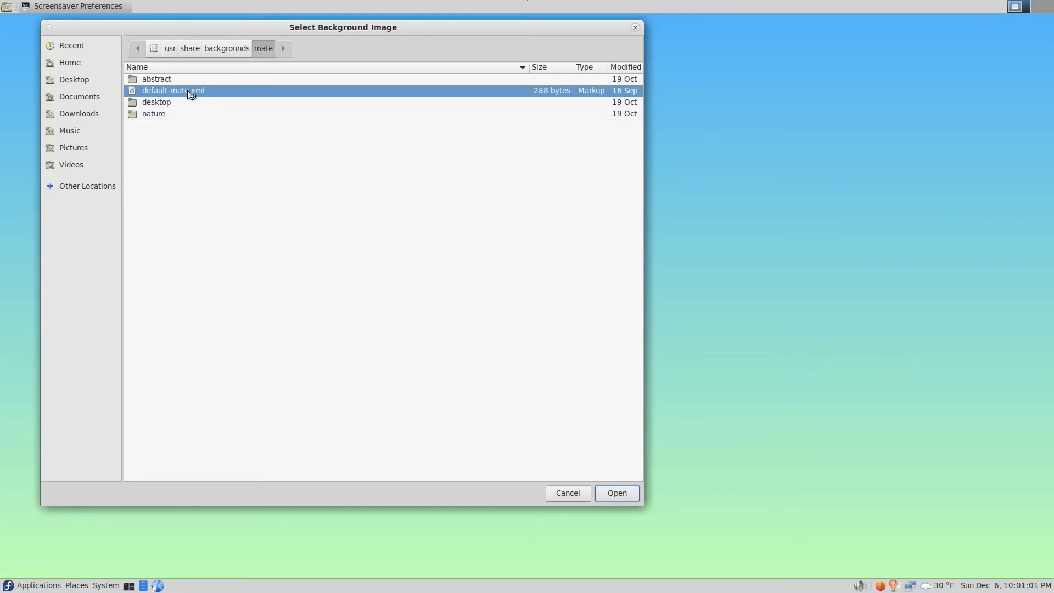
mouse_move(174, 125)
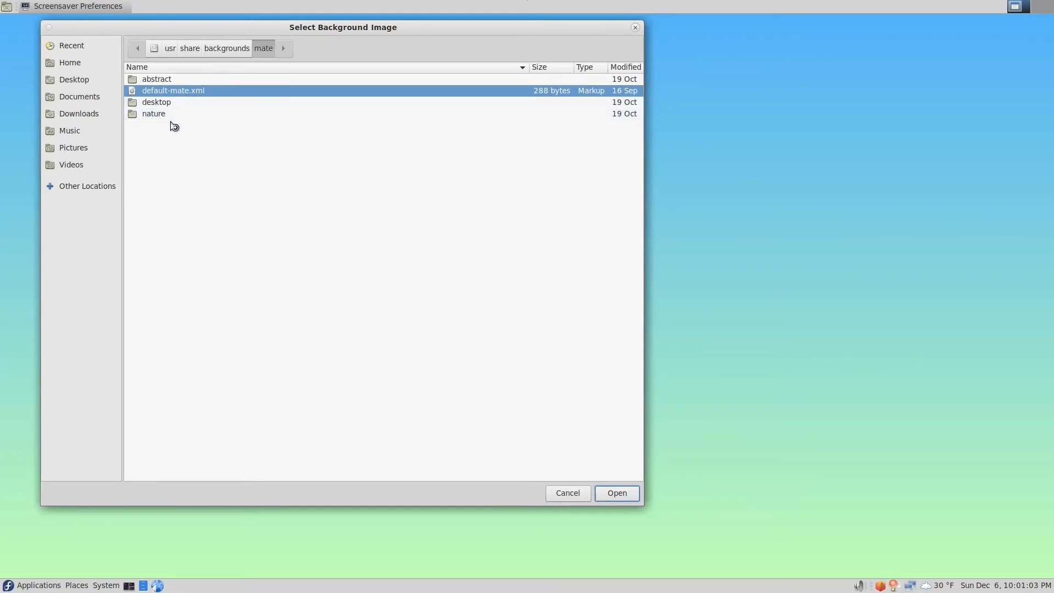
double_click(154, 114)
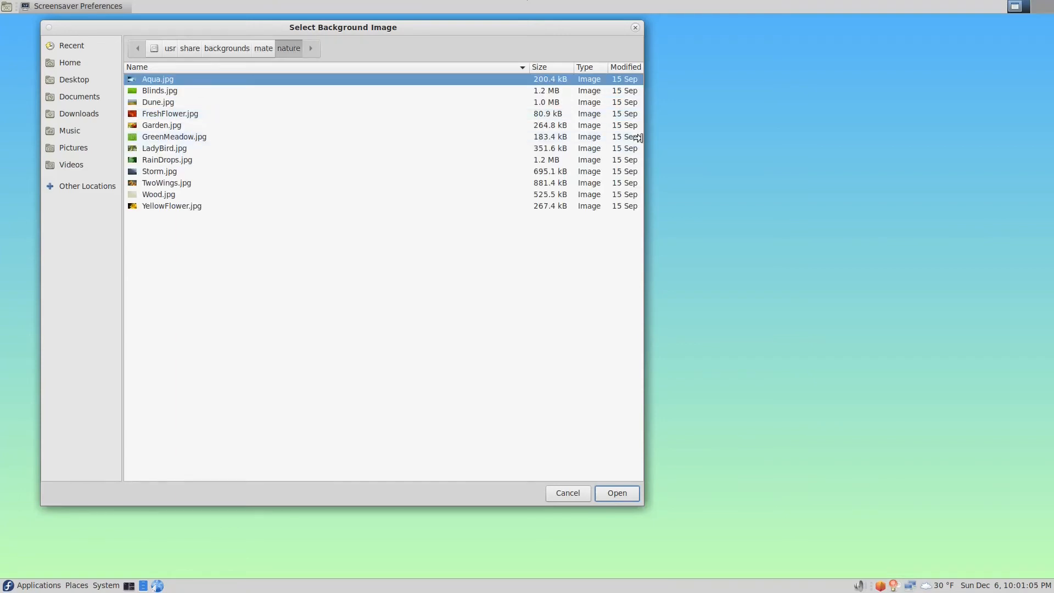
mouse_move(166, 182)
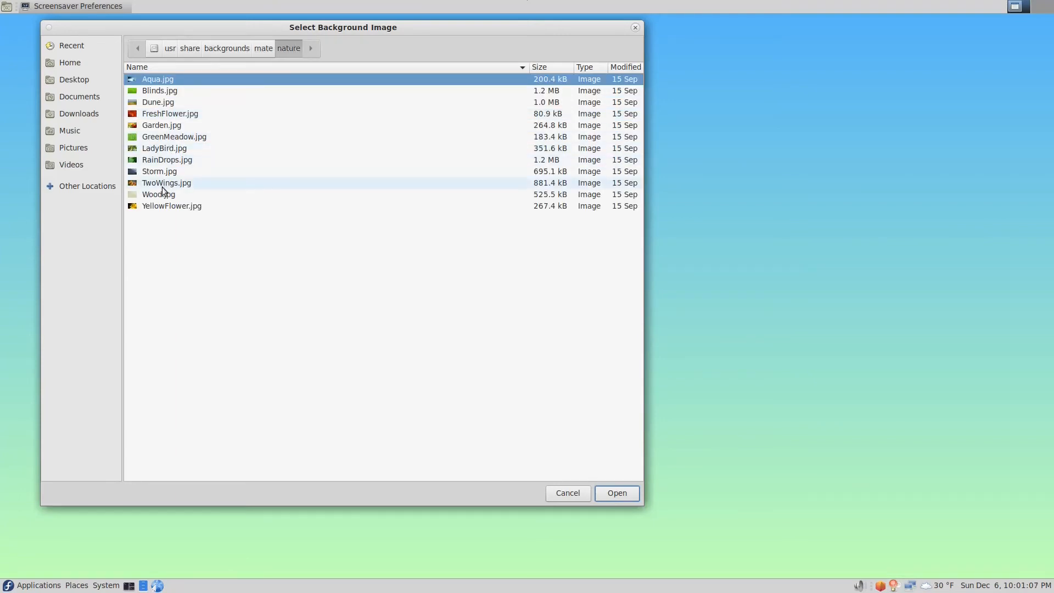
left_click(166, 182)
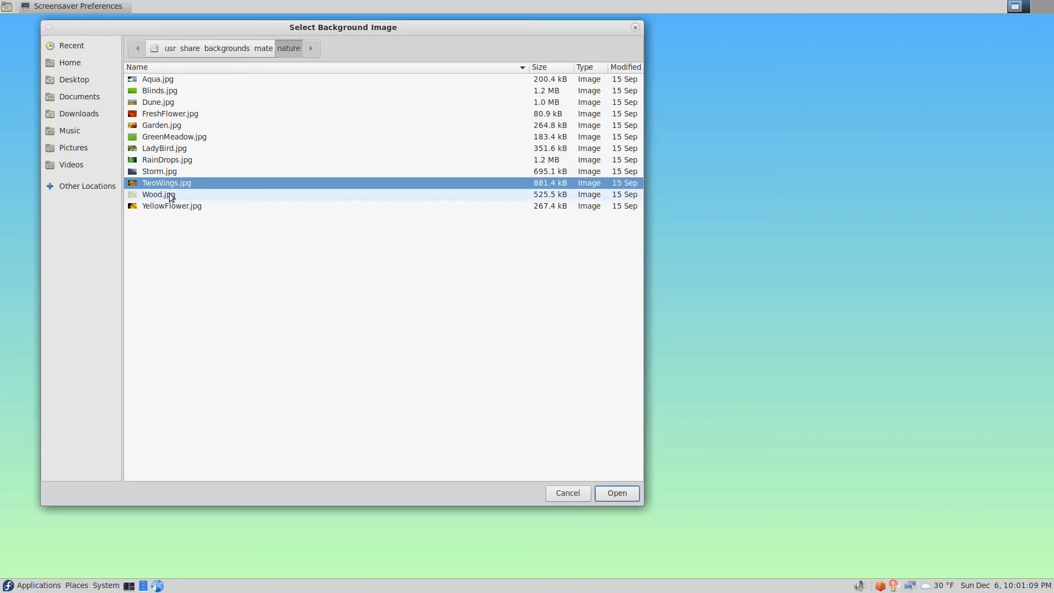
mouse_move(172, 161)
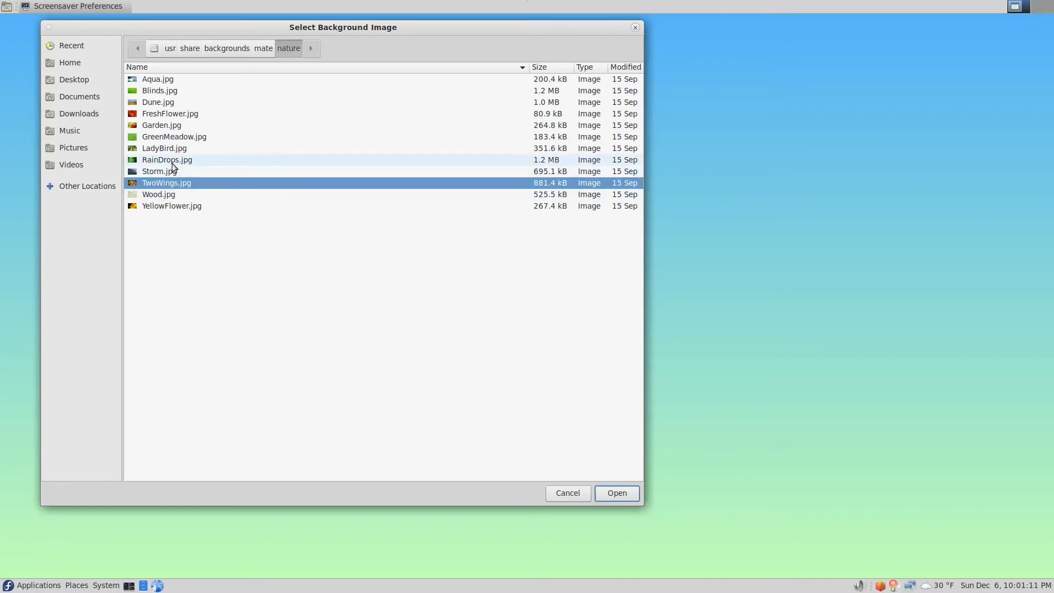
mouse_move(159, 94)
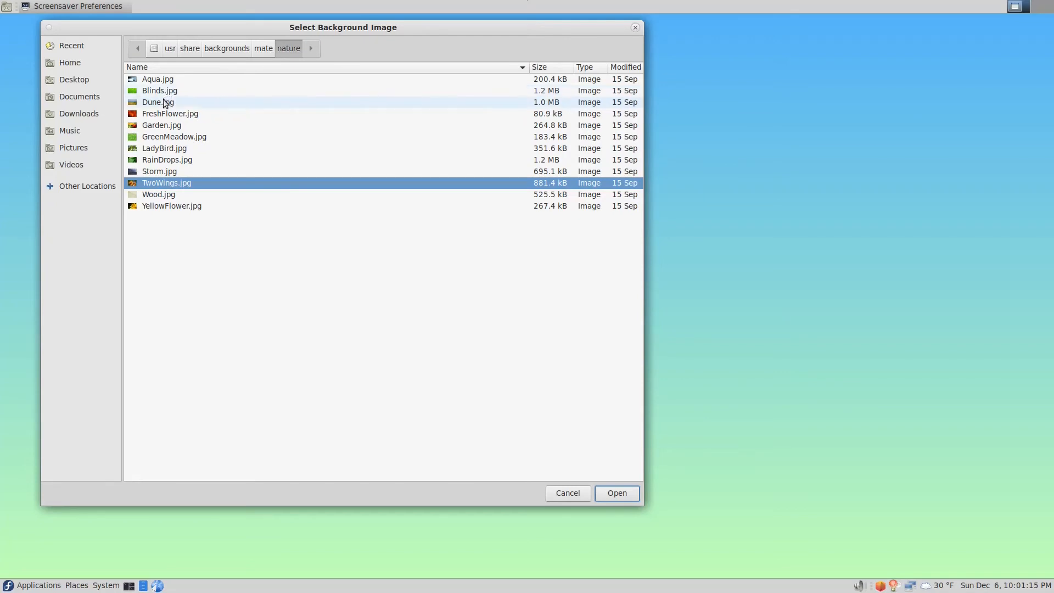
left_click(157, 101)
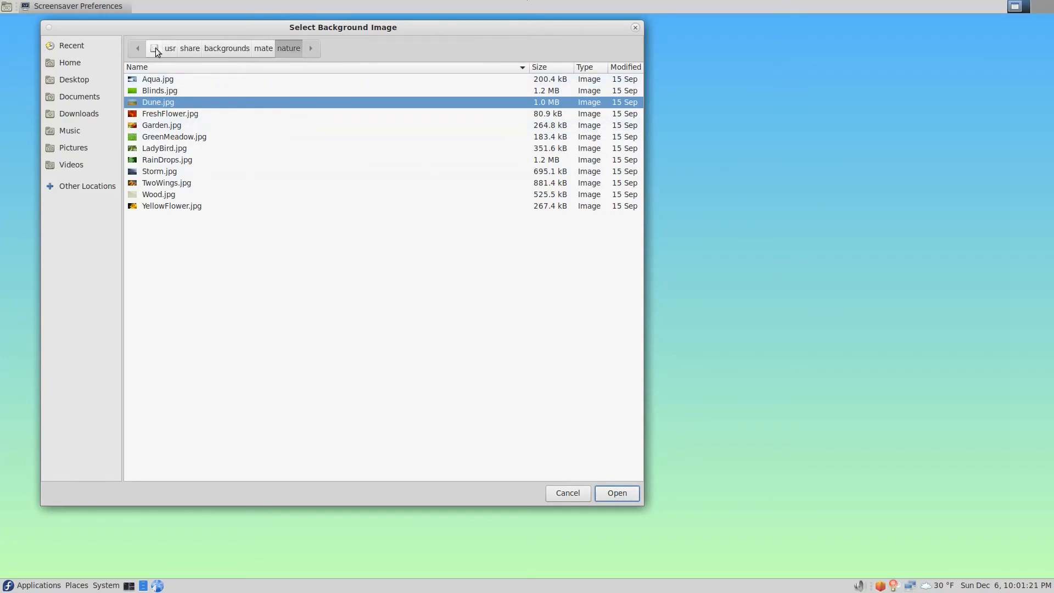
mouse_move(481, 342)
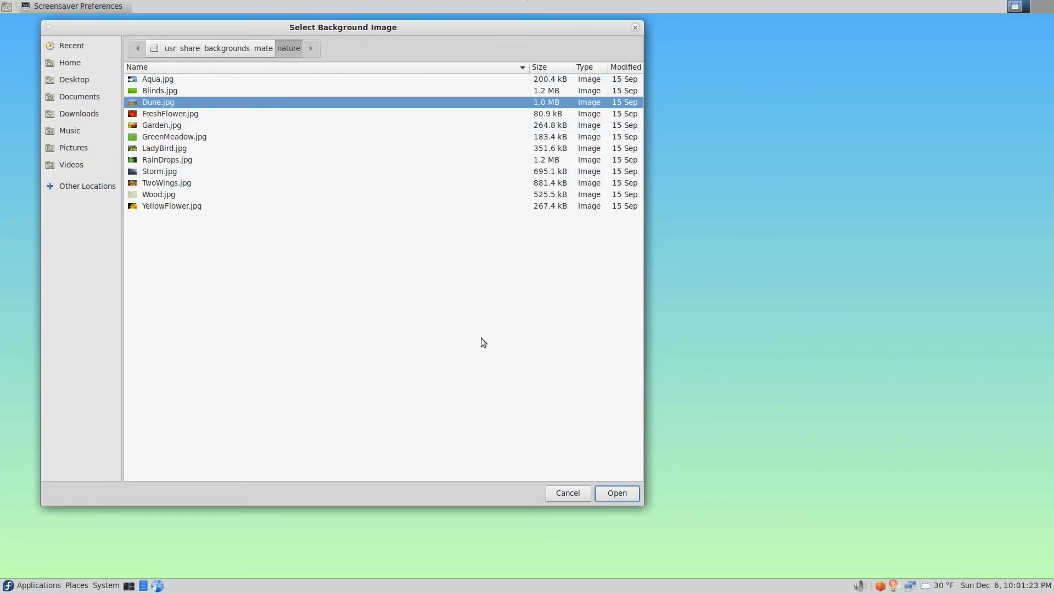
mouse_move(412, 354)
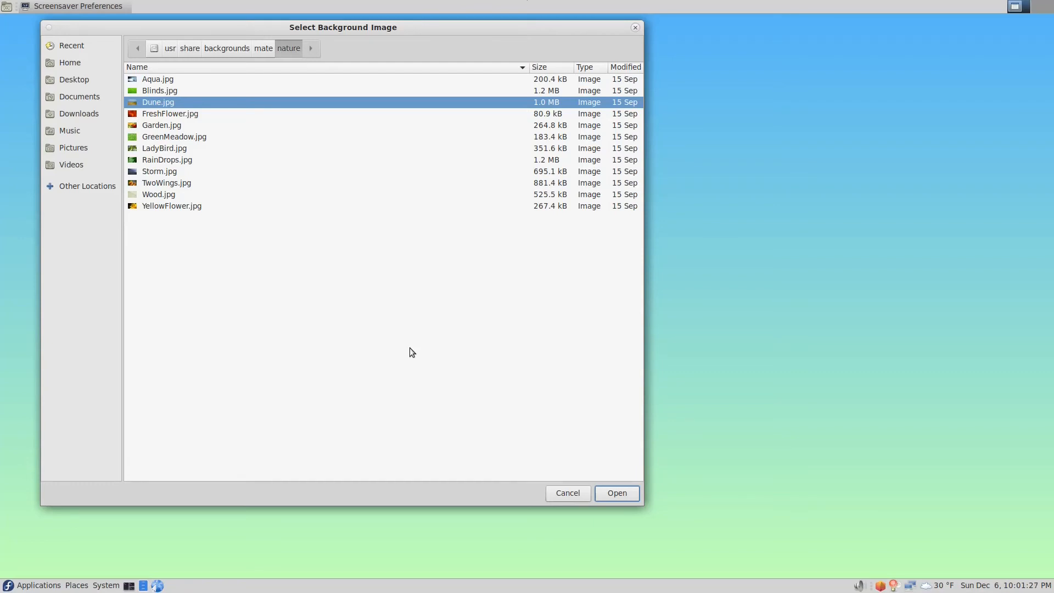
mouse_move(616, 493)
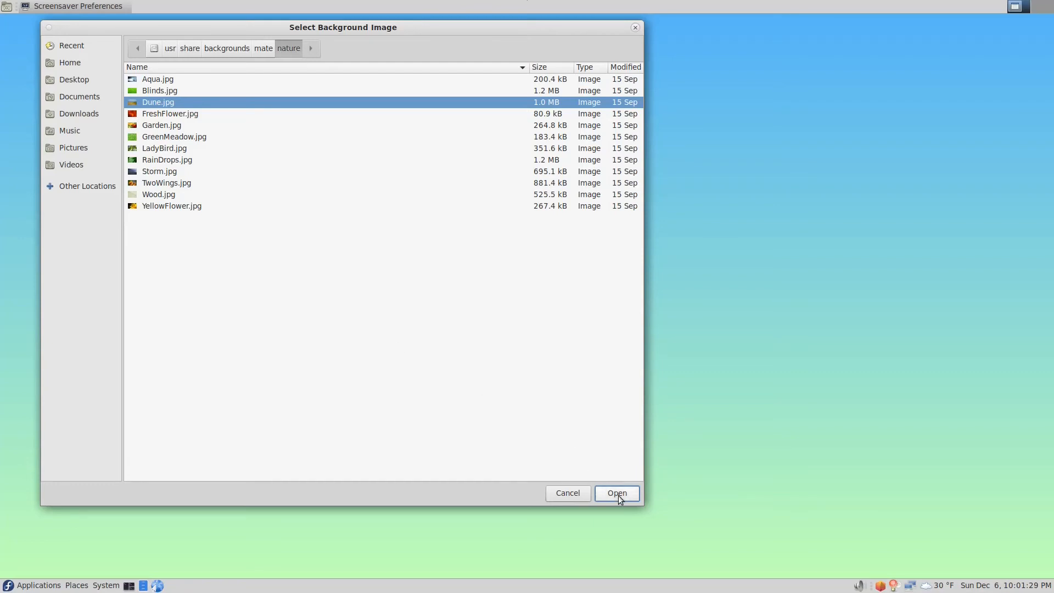
- Confirm Dune.jpg as the lock screen picture and close Screensaver Preferences
left_click(616, 493)
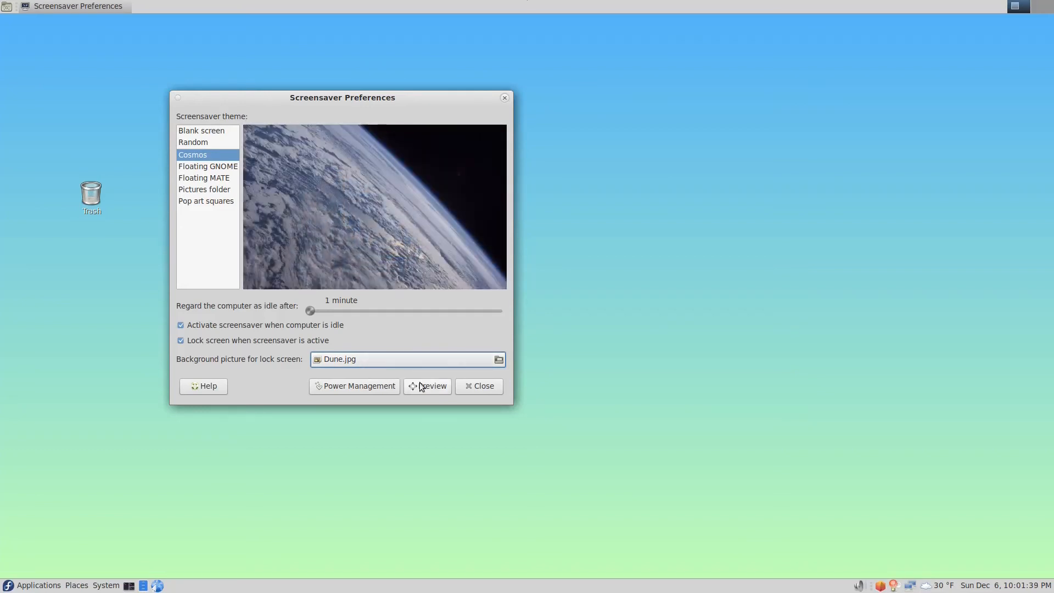
left_click(477, 385)
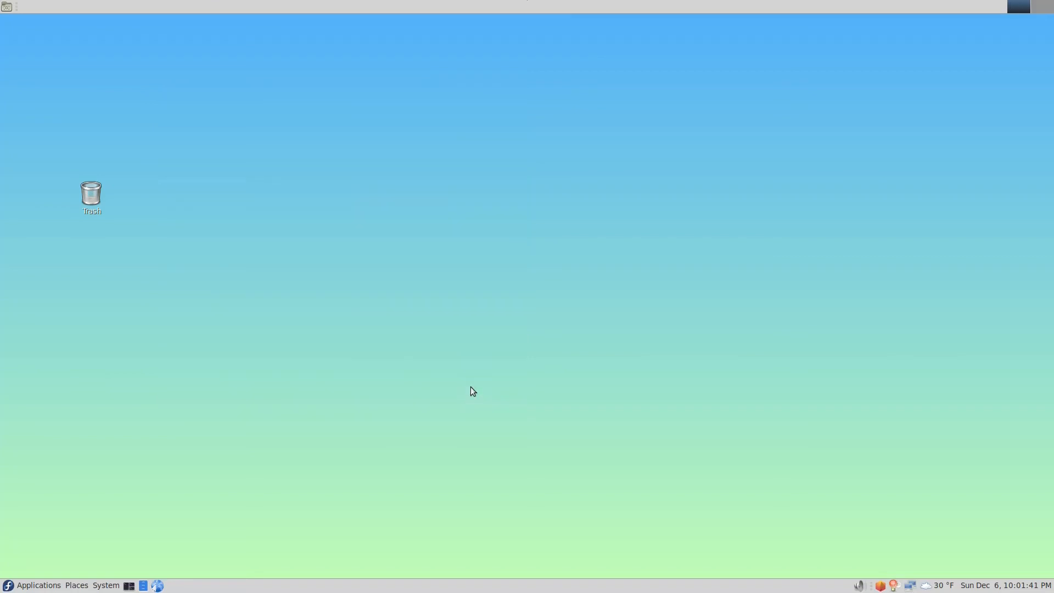
mouse_move(476, 379)
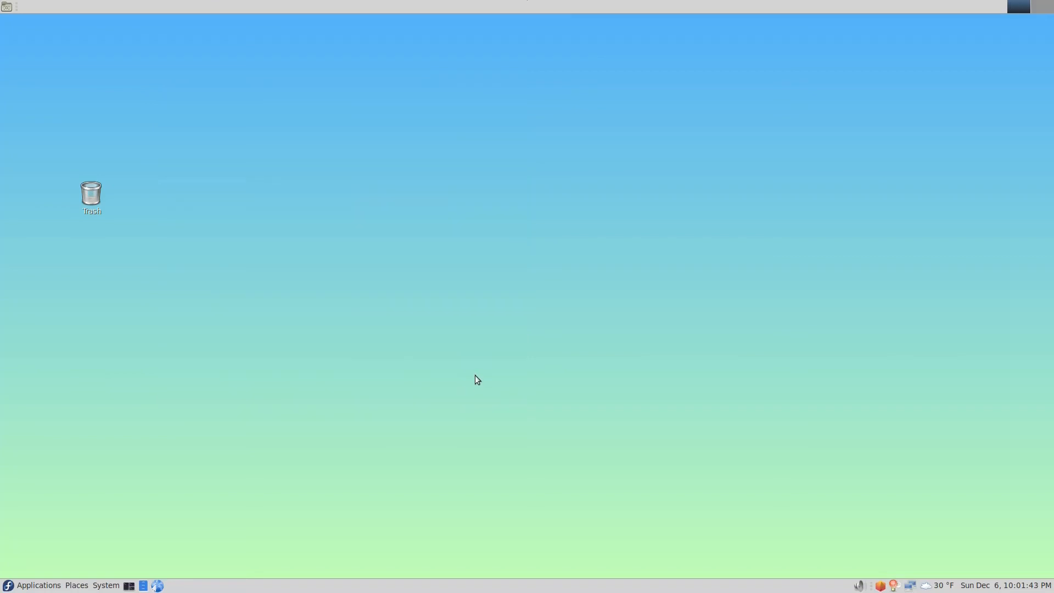